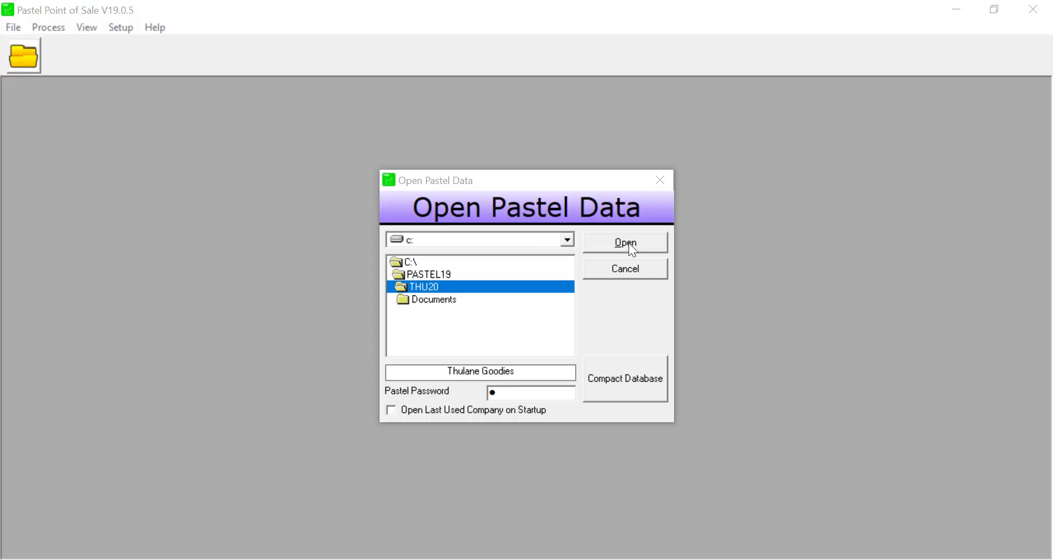
Open the Thulane Goodies (THU20) company data to reach the empty cash sale screen
click(625, 242)
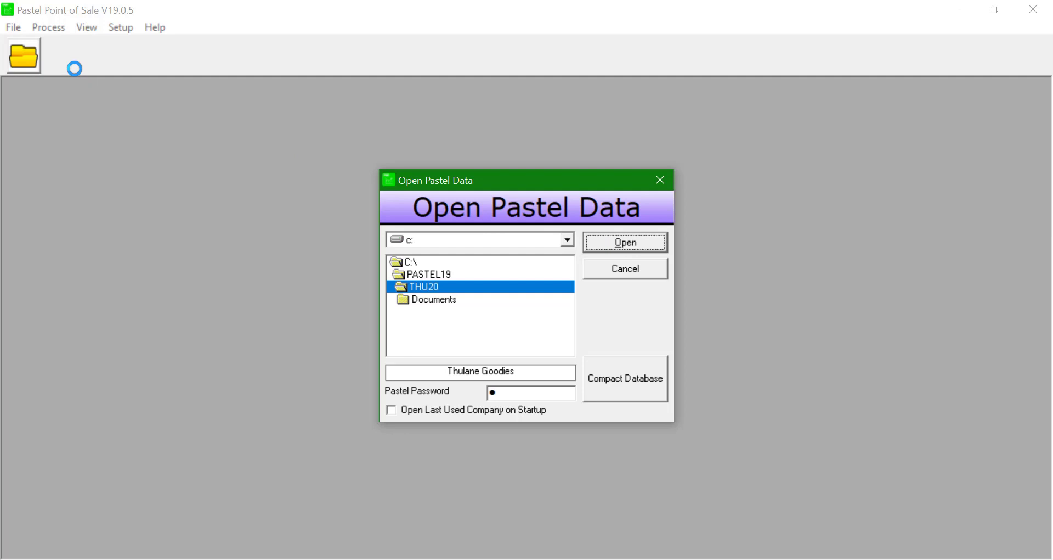
click(624, 241)
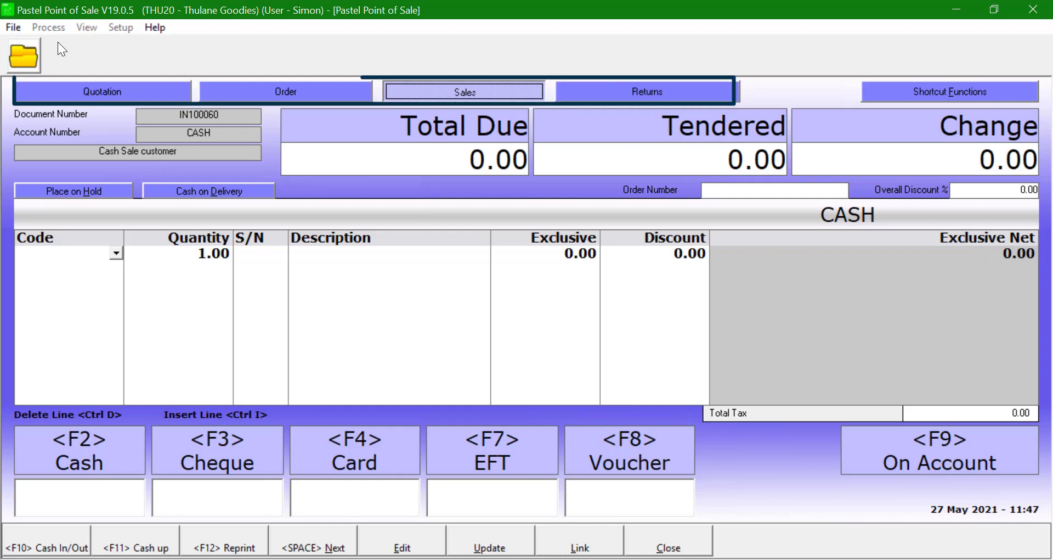
Show user Simon's Other settings with cash customer CASH and default transaction Cash
click(101, 91)
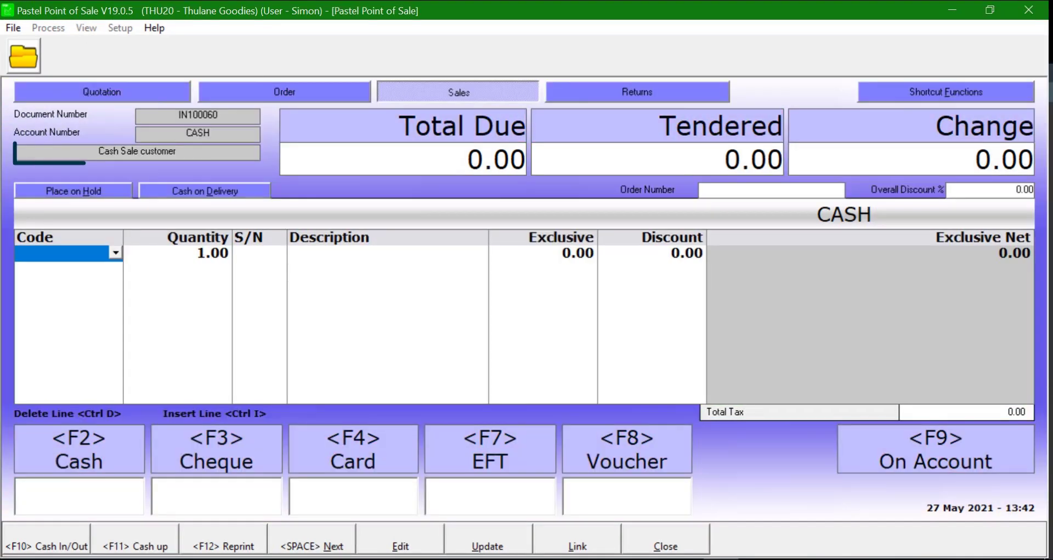
click(136, 152)
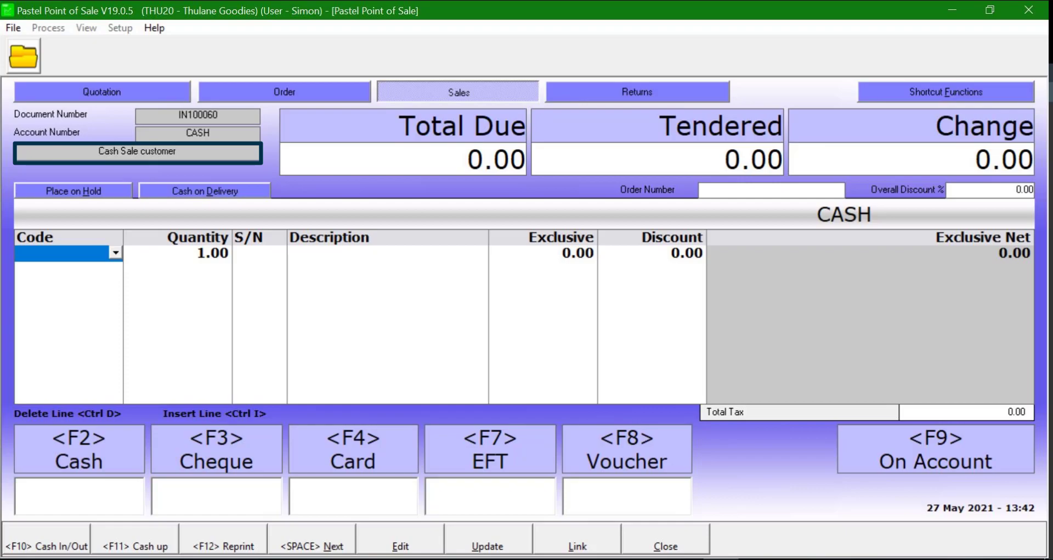
click(120, 28)
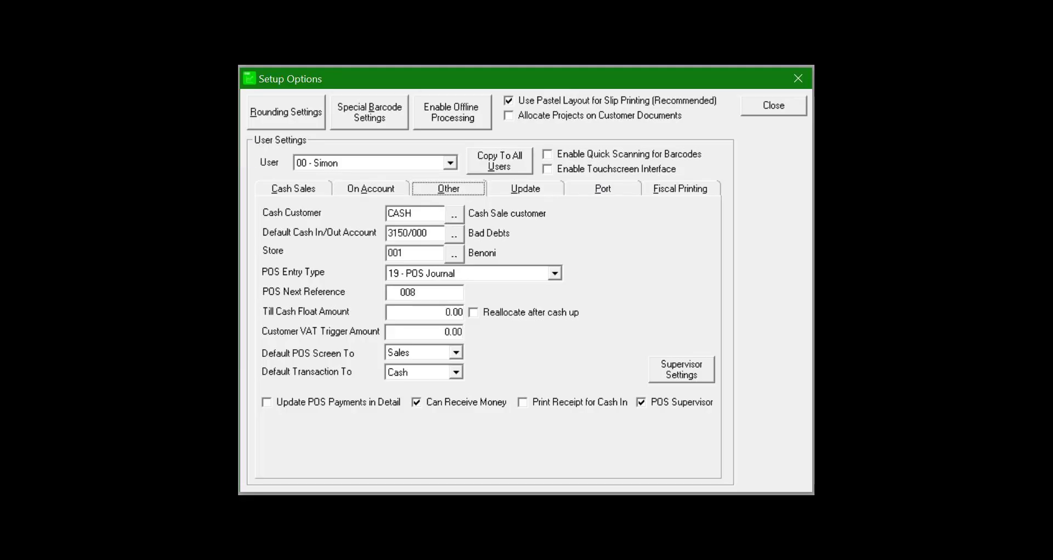
Close Setup Options and return to the empty cash sale for account CASH
click(772, 105)
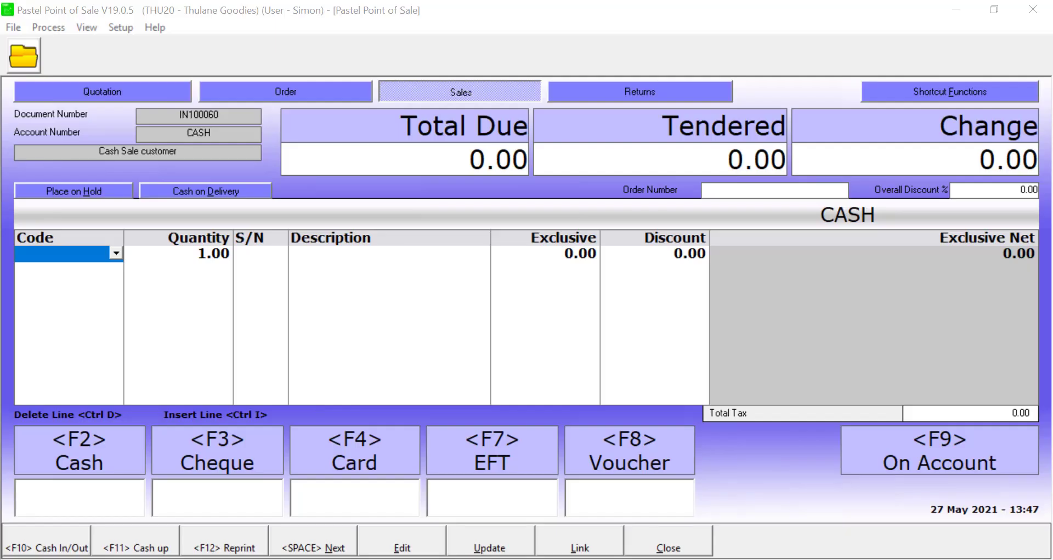
mouse_move(916, 465)
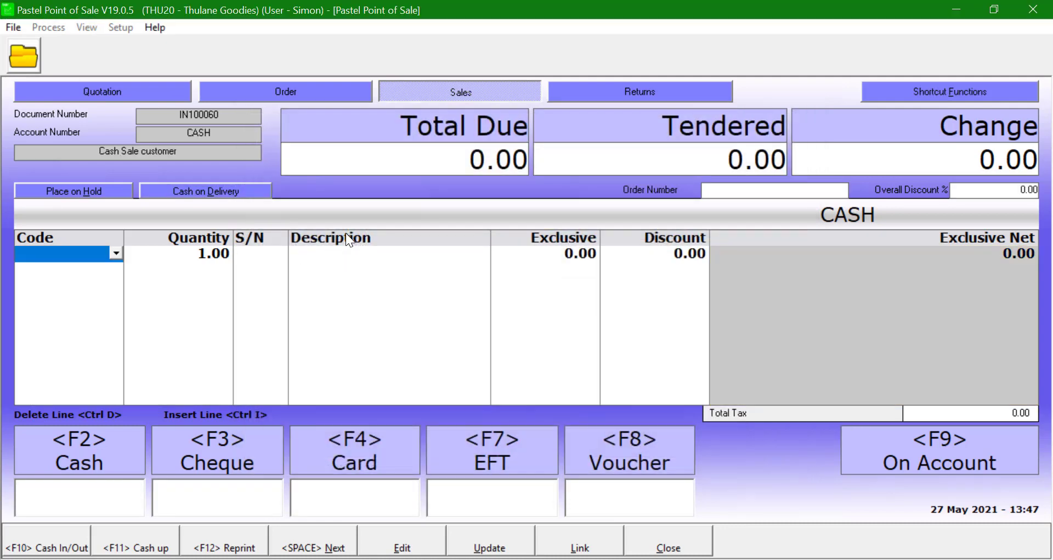
mouse_move(148, 272)
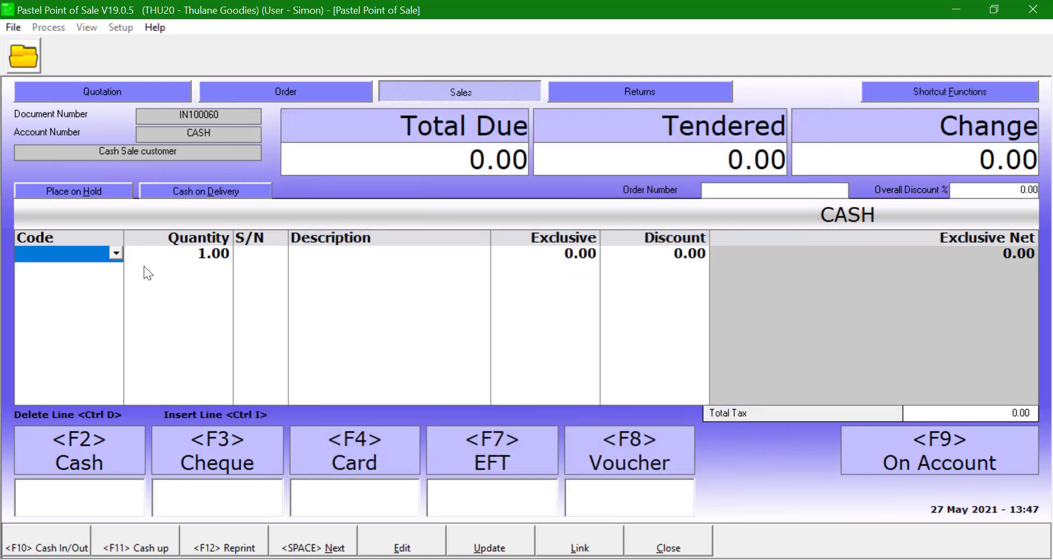
Add baking powder, brown cover paper, eggs and potatoes from inventory, totalling 492.20
click(115, 253)
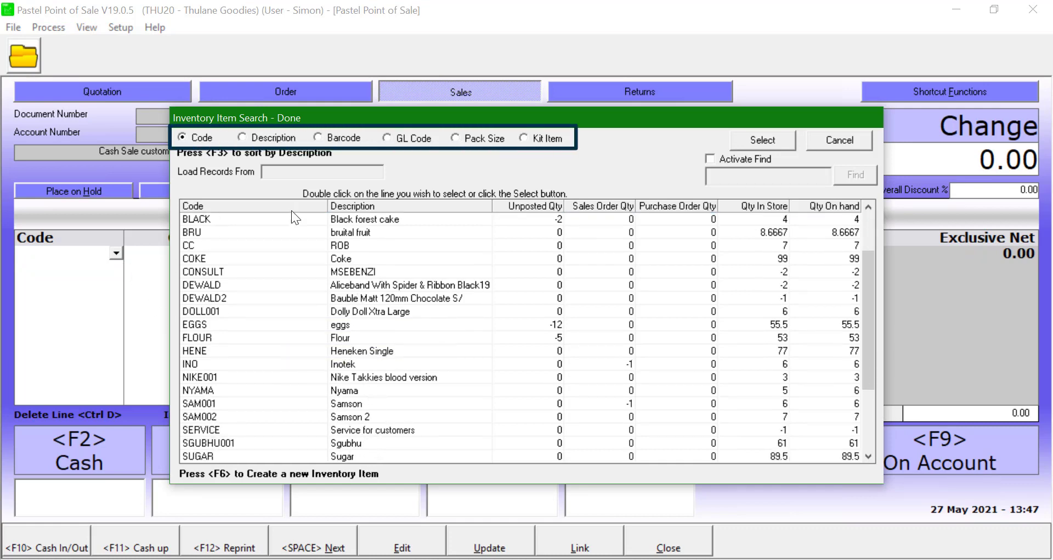
mouse_move(294, 216)
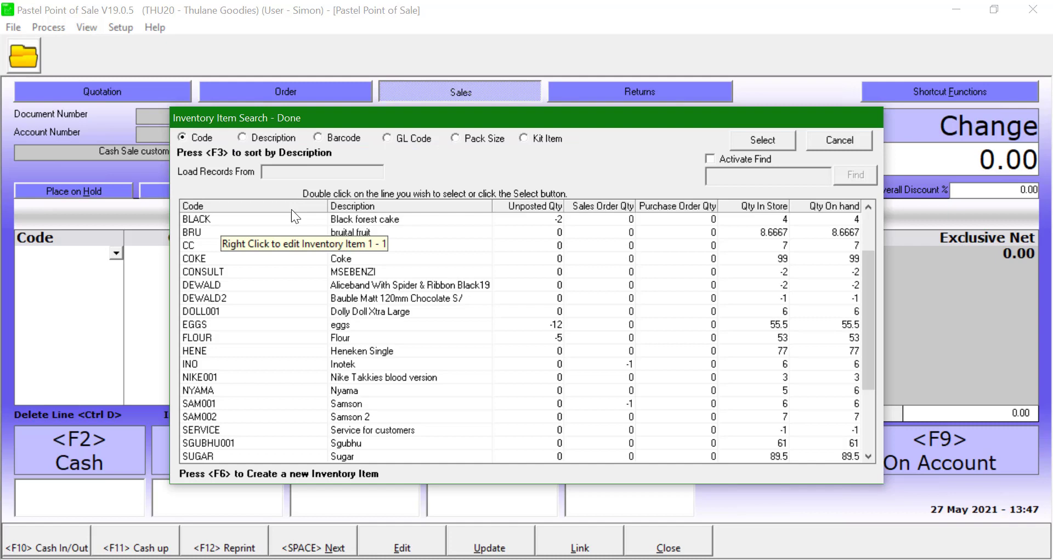
mouse_move(497, 199)
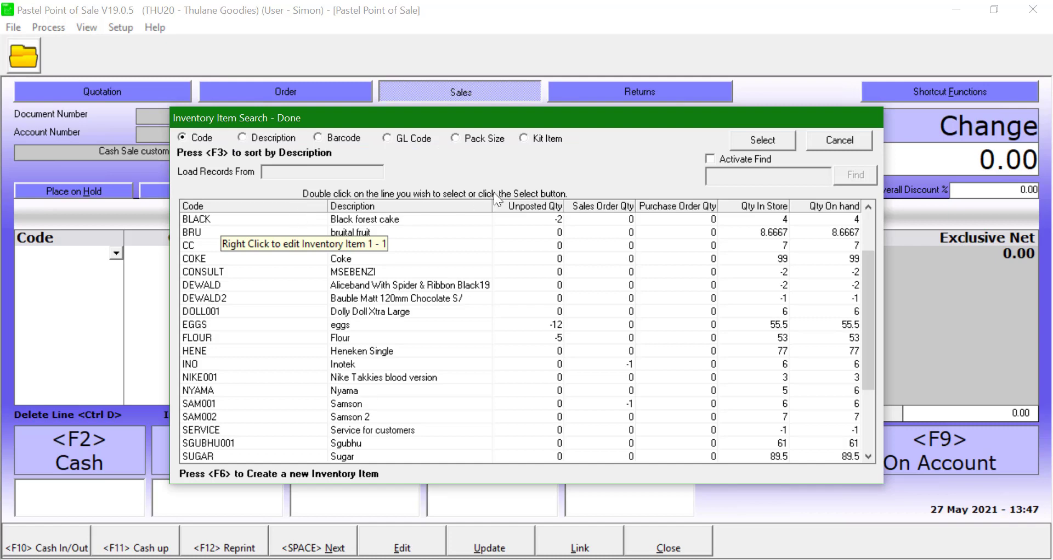
mouse_move(185, 328)
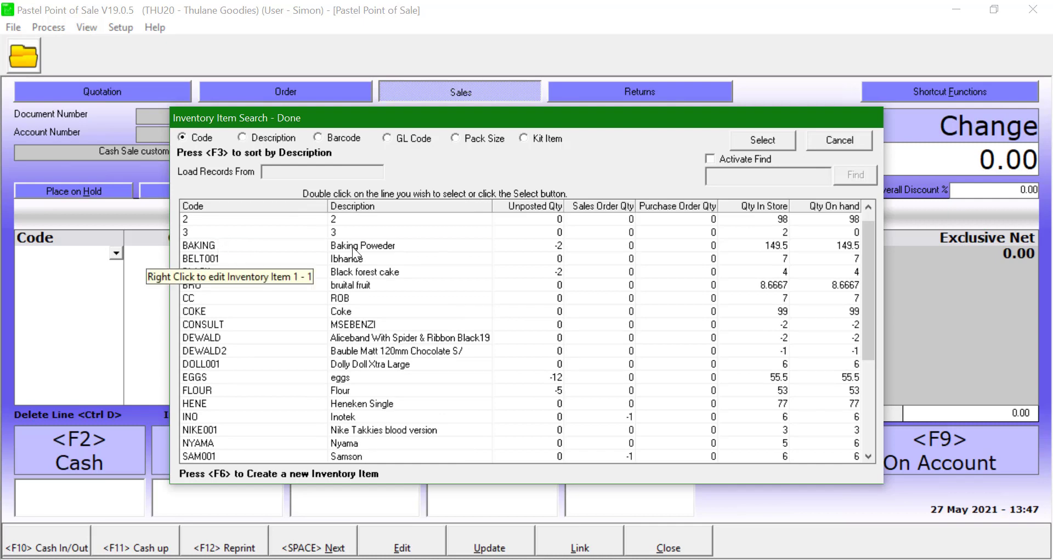
double_click(198, 244)
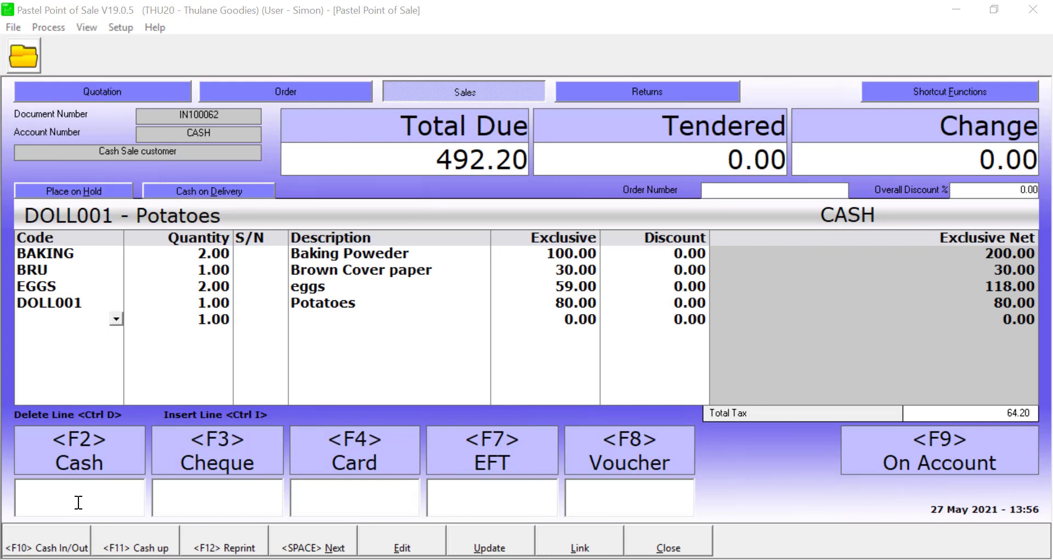
Tender 500 cash giving 7.80 change and answer the till slip prompt, leaving blank invoice IN100063
click(78, 497)
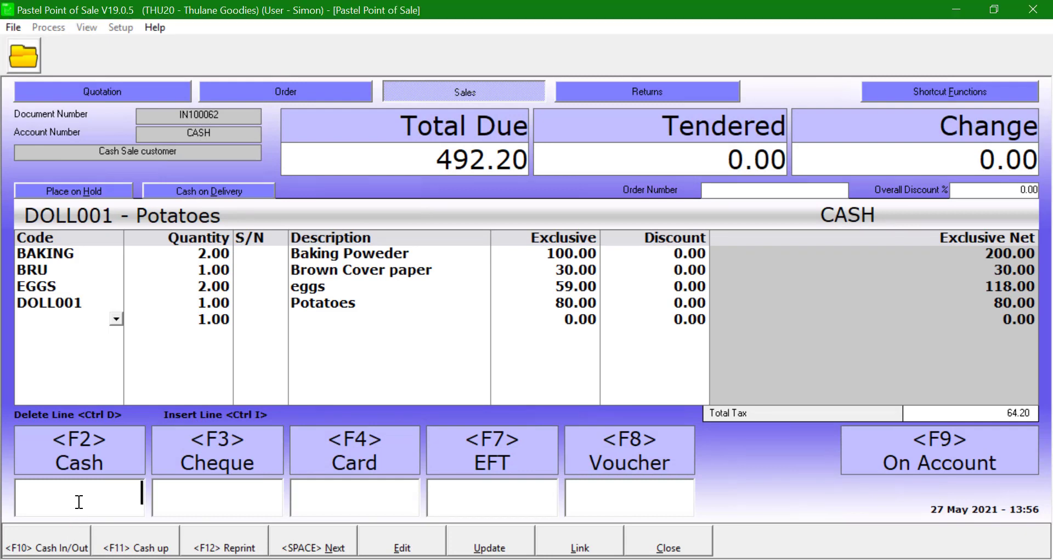
text(500)
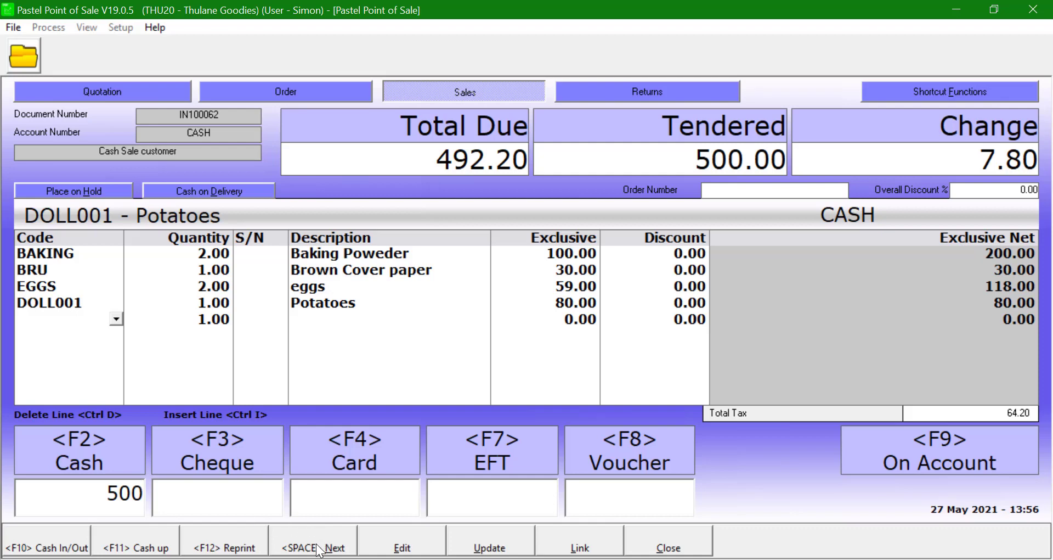
mouse_move(320, 547)
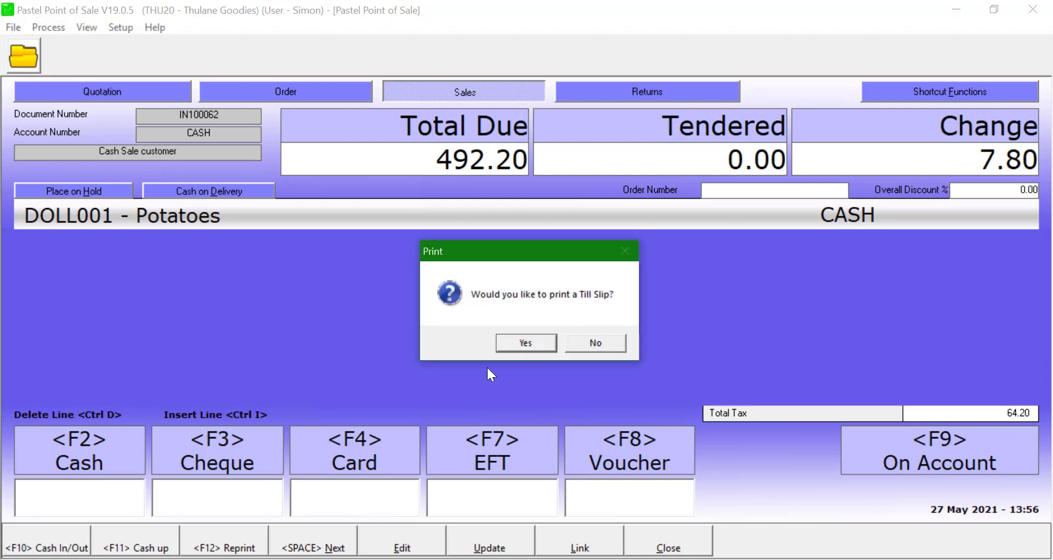
click(593, 342)
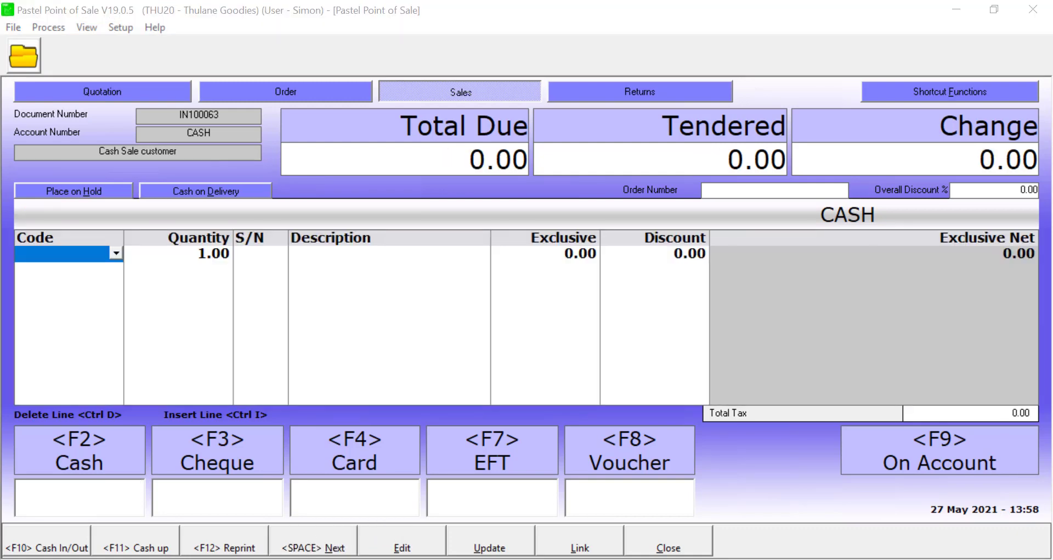
mouse_move(887, 452)
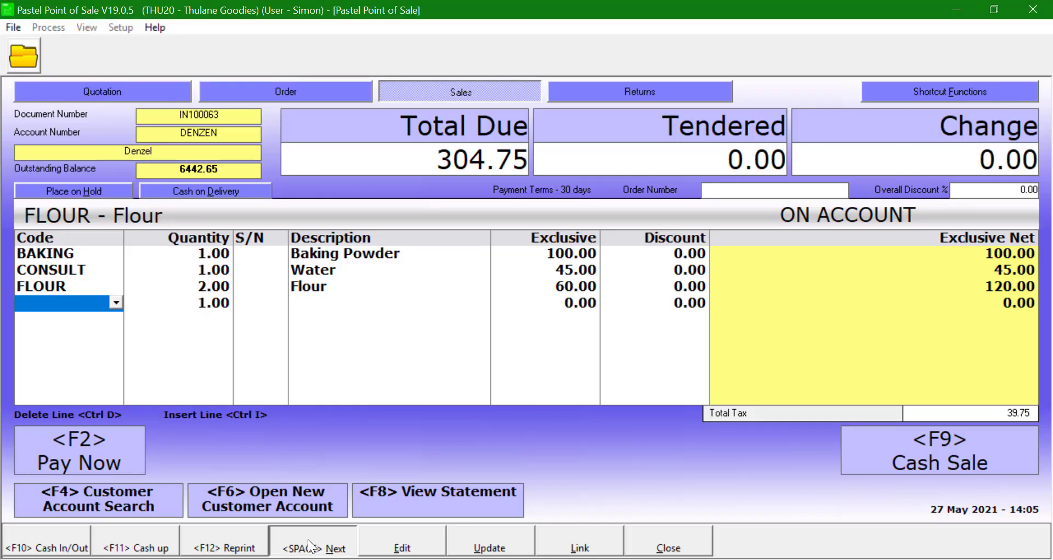
Finish the 304.75 on-account invoice, then set Denzel's 389.05 invoice IN100065 to Pay Now
click(312, 541)
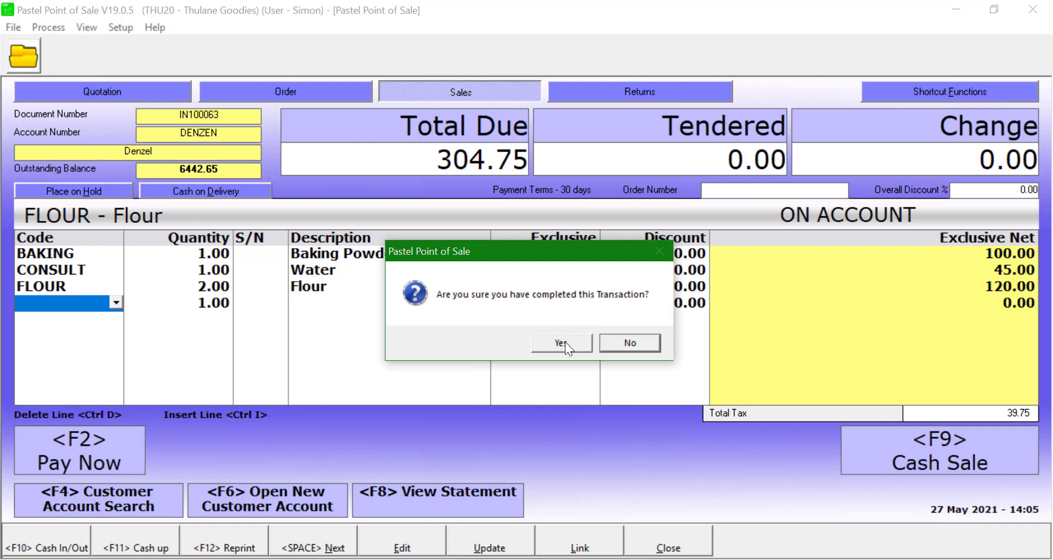
click(558, 343)
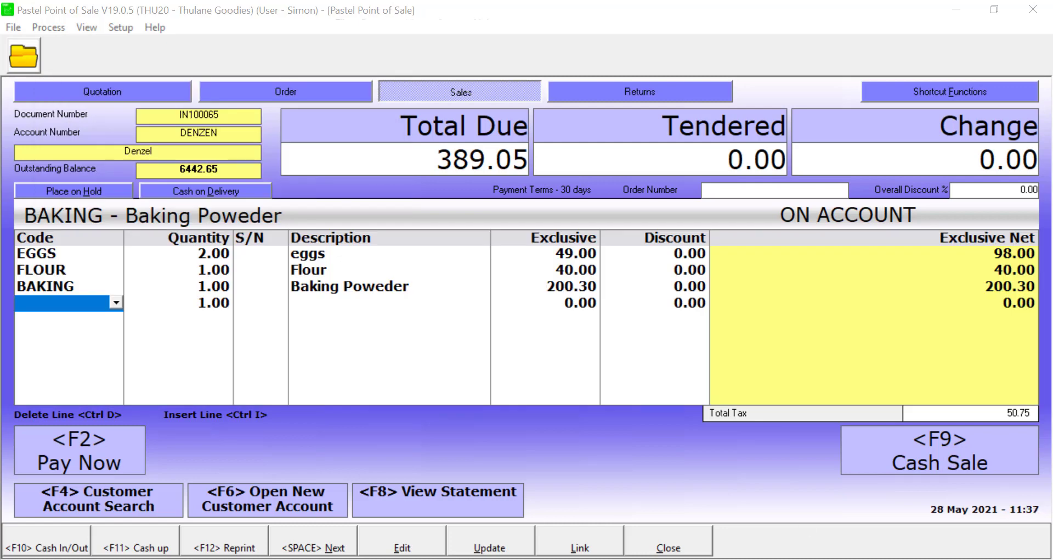
click(78, 450)
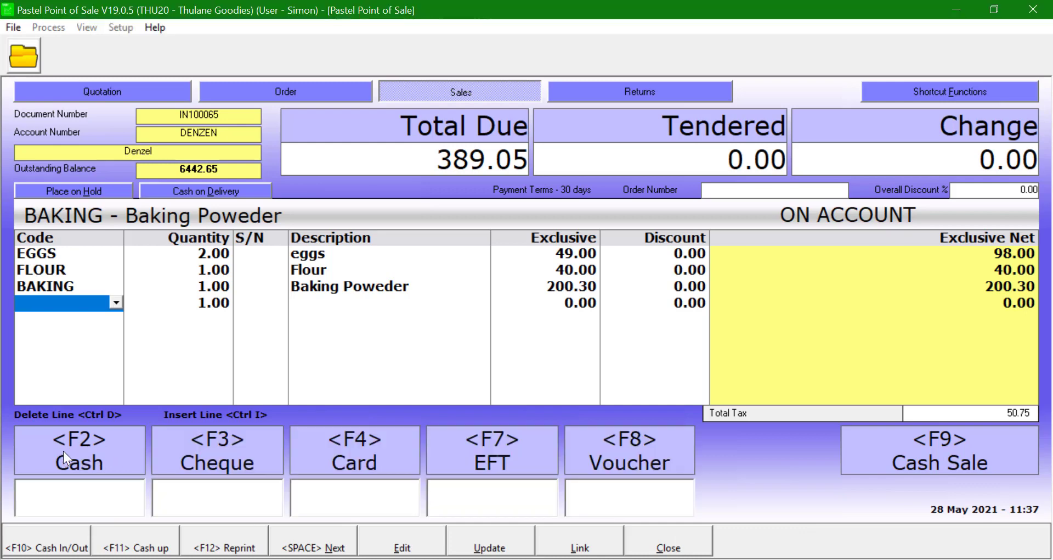